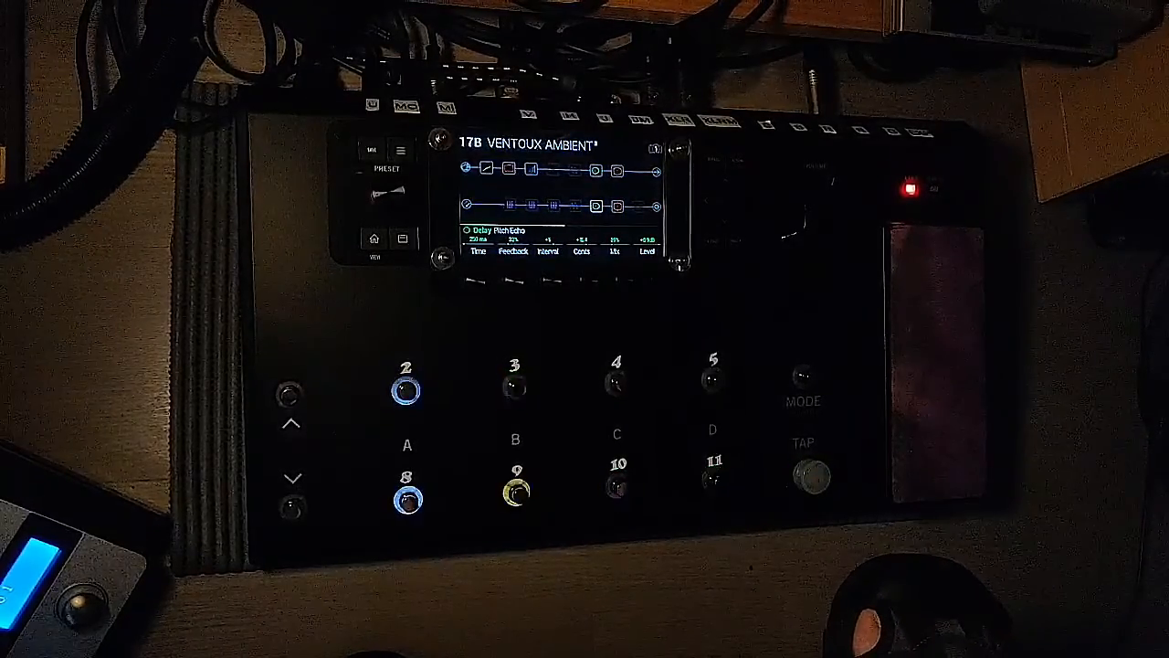
Bypass the Pitch Echo delay and toggle footswitches 3, 10 and 11 in Ventoux Ambient.
{"action": "left_click", "coordinate": [804, 475]}
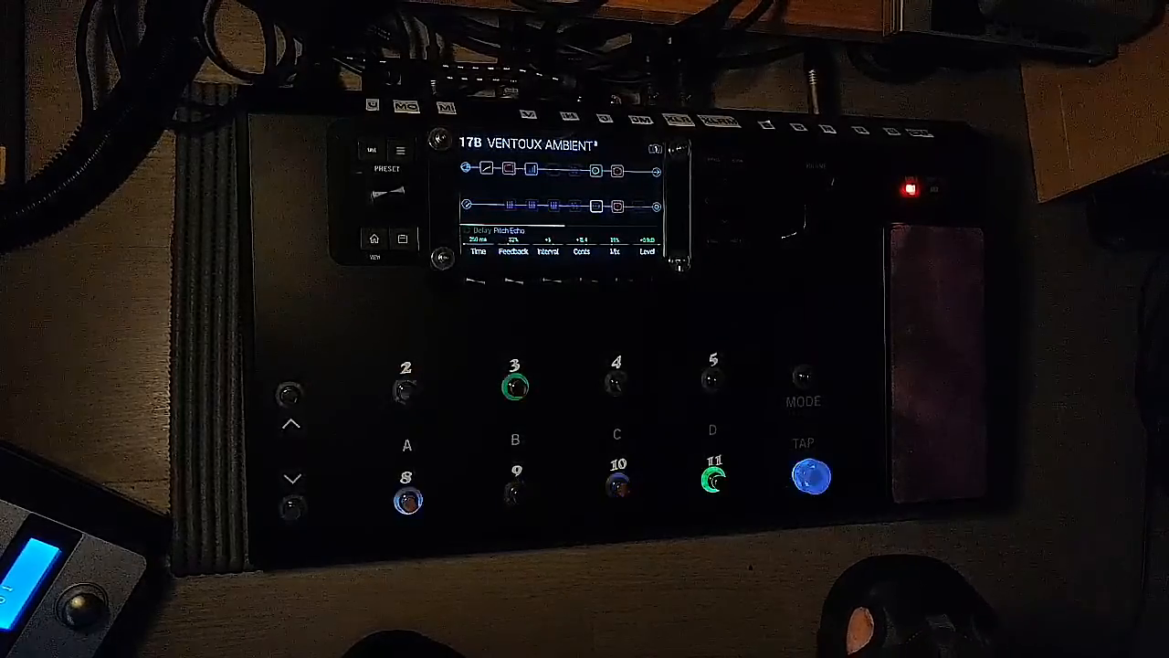
{"action": "left_click", "coordinate": [804, 475]}
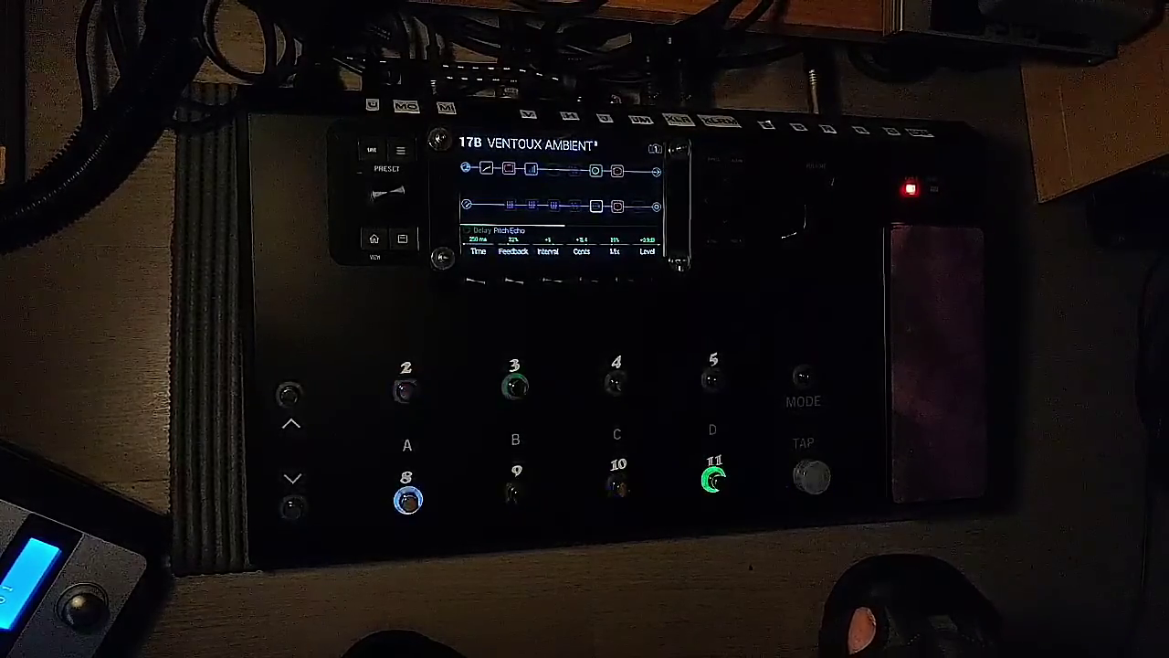